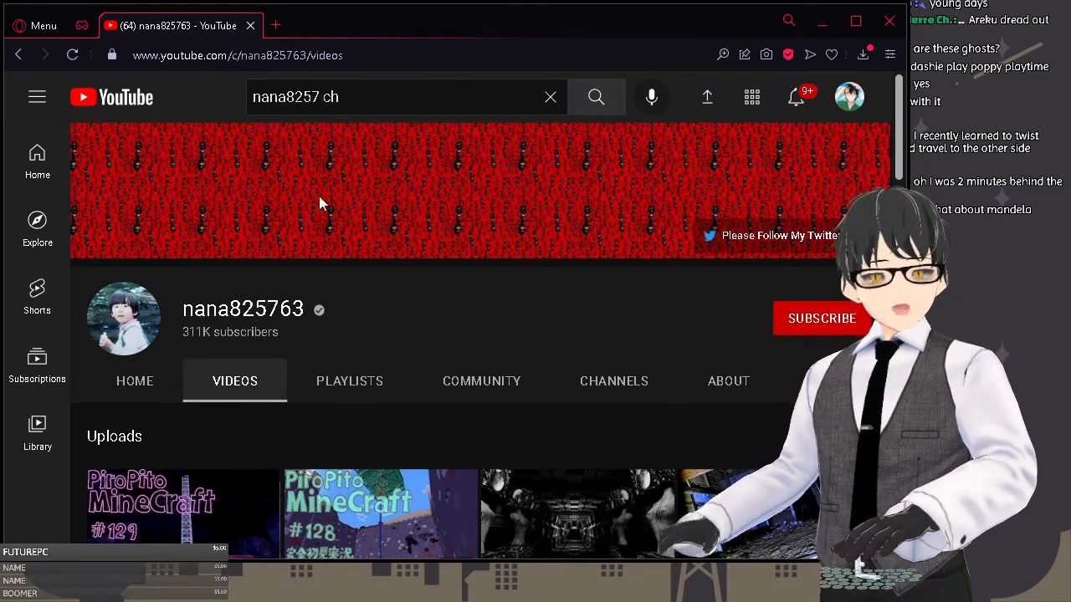
mouse_move(468, 348)
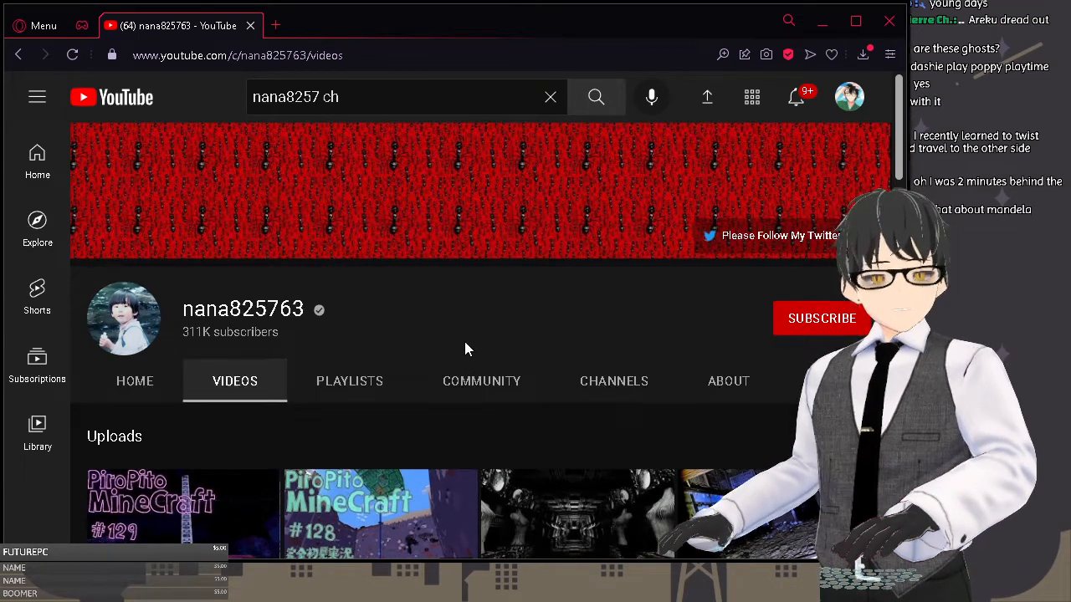
Step: Scroll the nana825763 channel page and open the 12-minute walk-through video
scroll("down", 3)
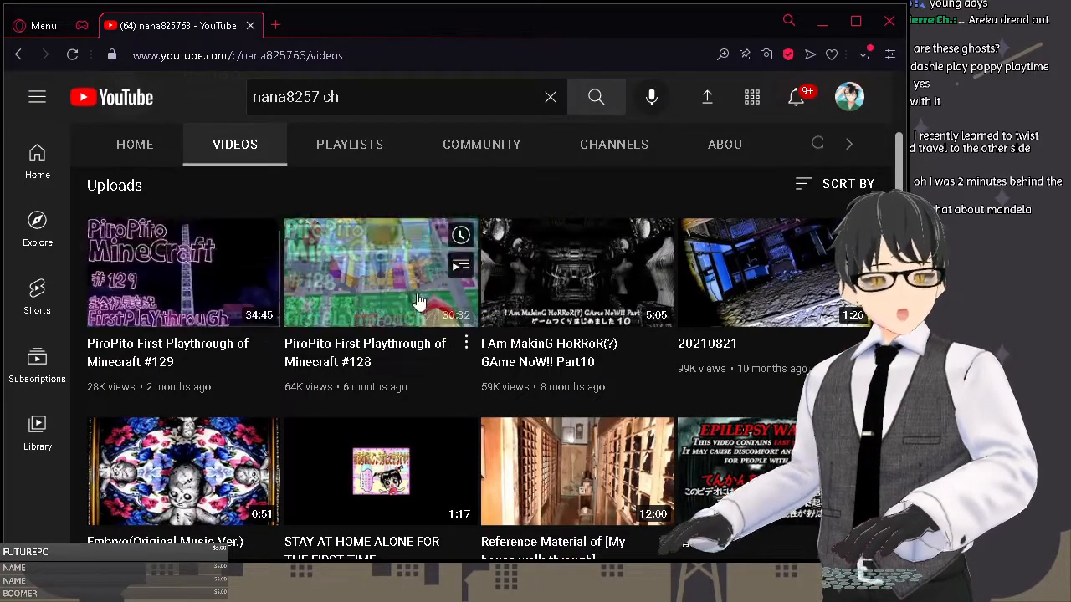
scroll("down", 3)
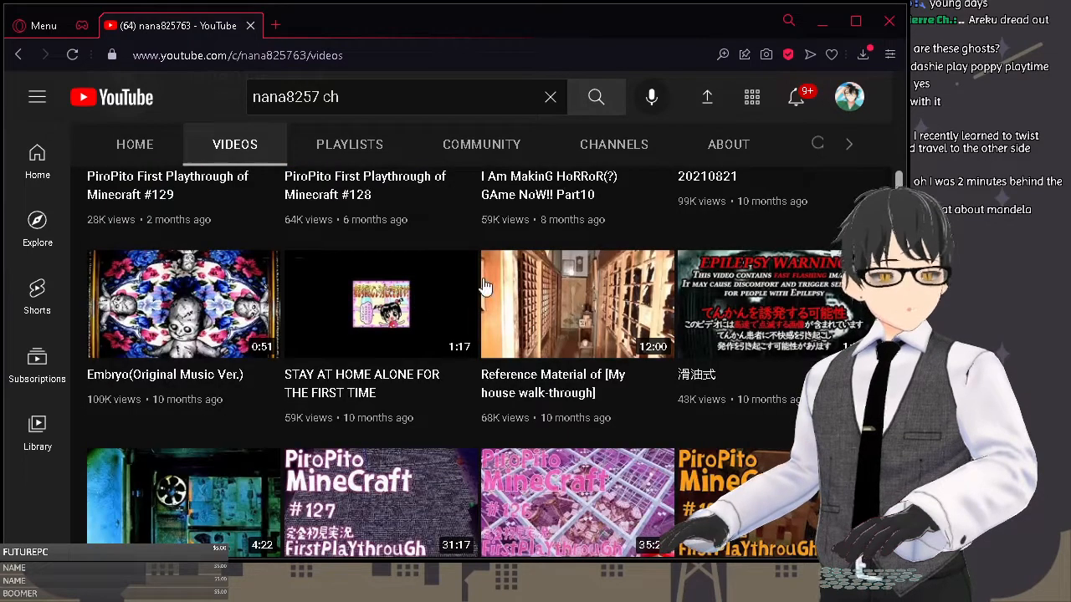
mouse_move(519, 301)
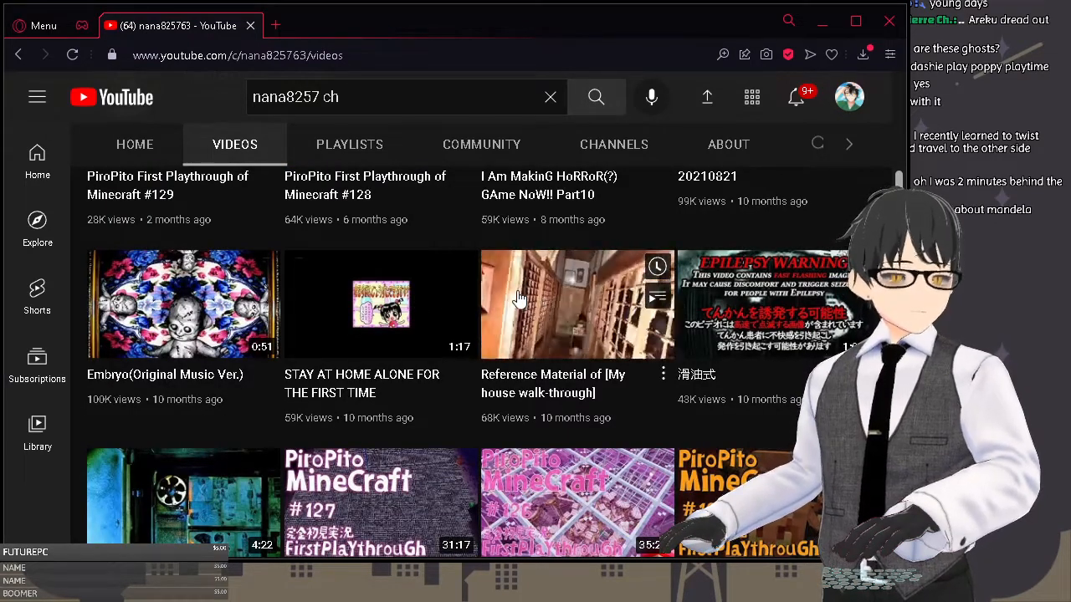
scroll("down", 3)
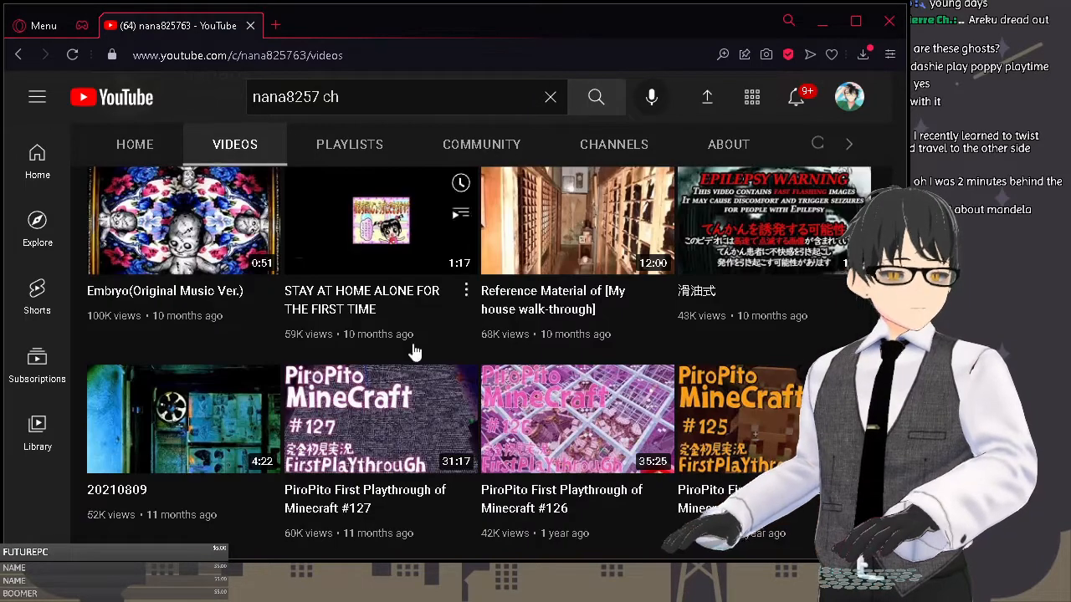
scroll("up", 3)
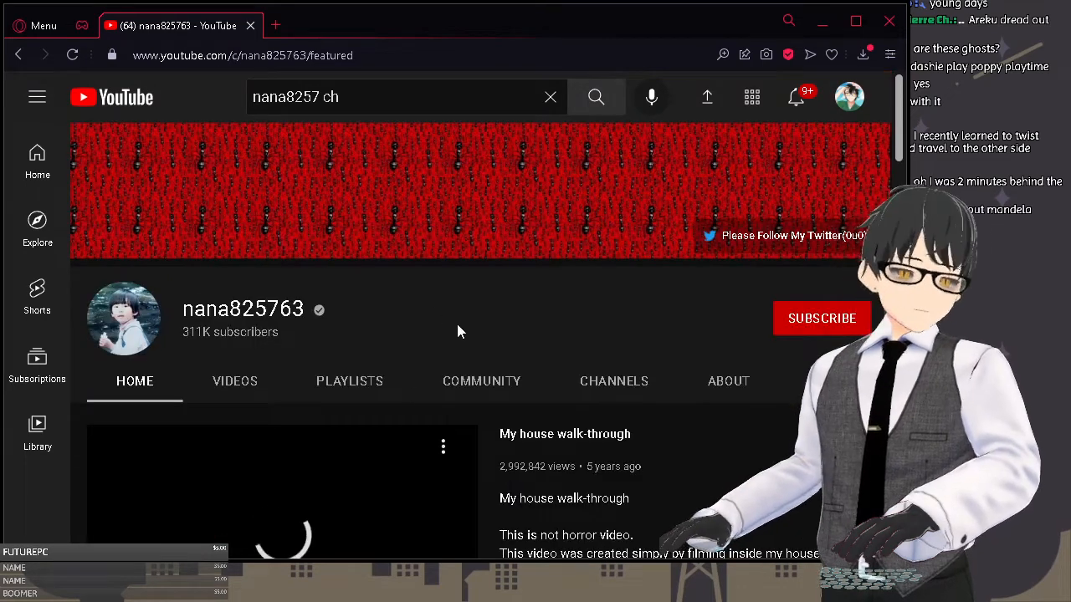
left_click(282, 493)
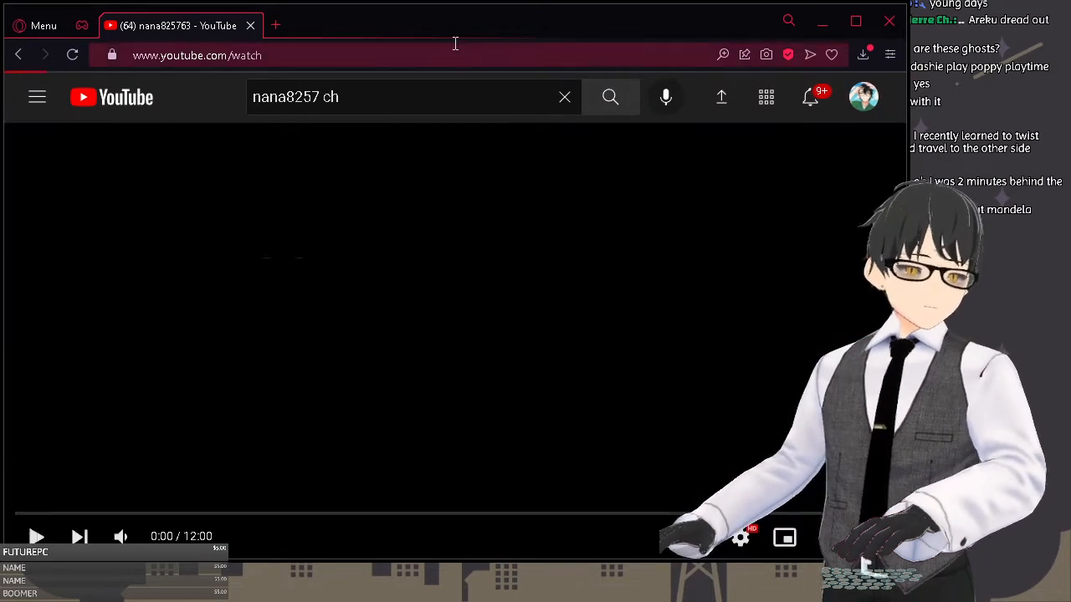
left_click(37, 536)
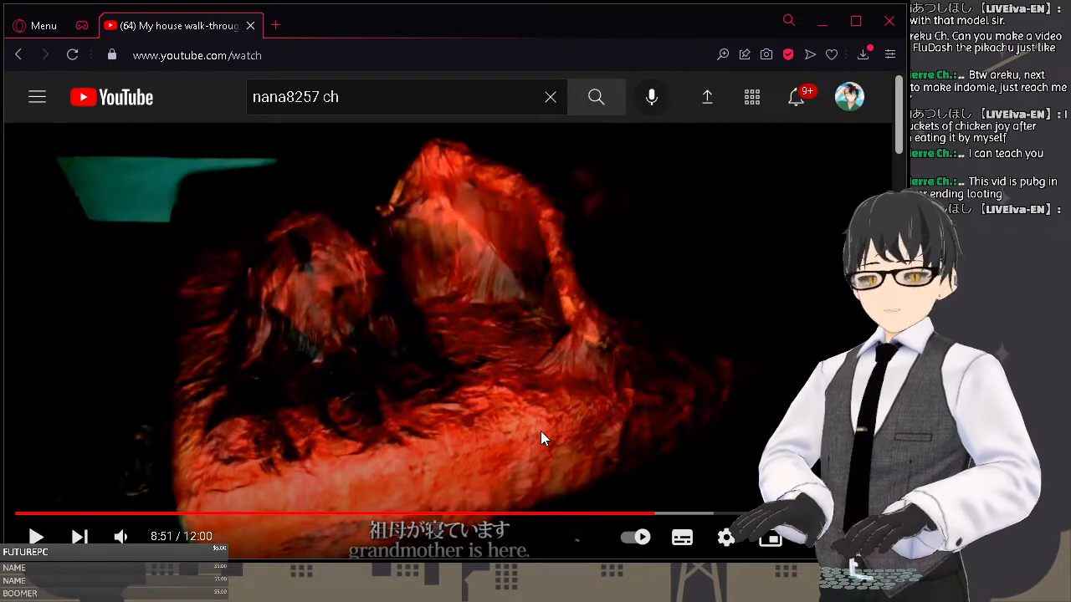
Step: Resume 'My house walk-through' and let it play to the end screen at 11:56
left_click(36, 536)
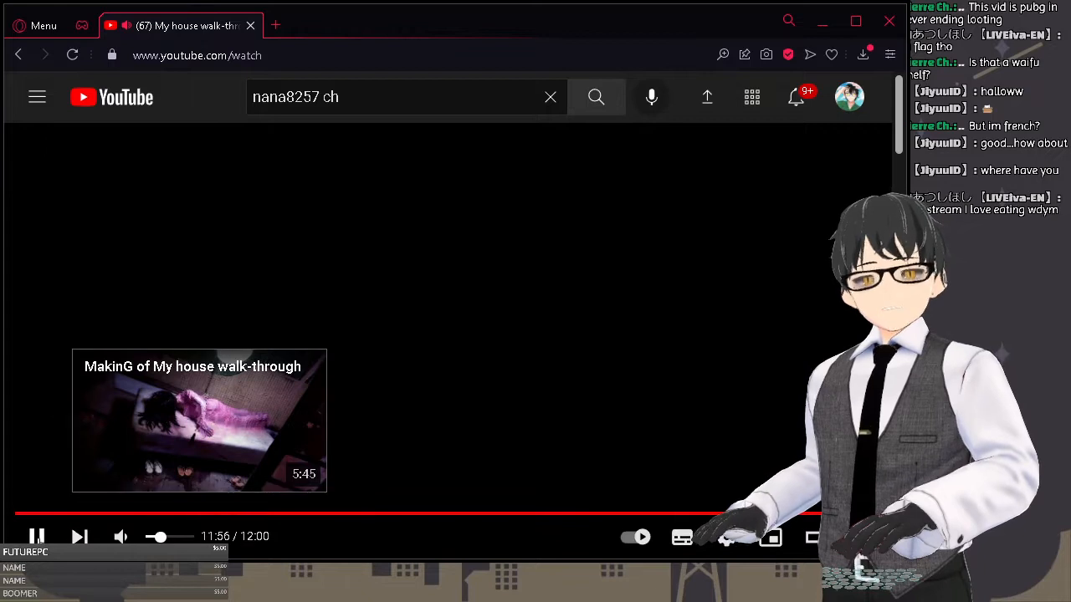
Step: Pause 'My house walk-through' at 11:57 and scroll down to its description and channel details
left_click(37, 537)
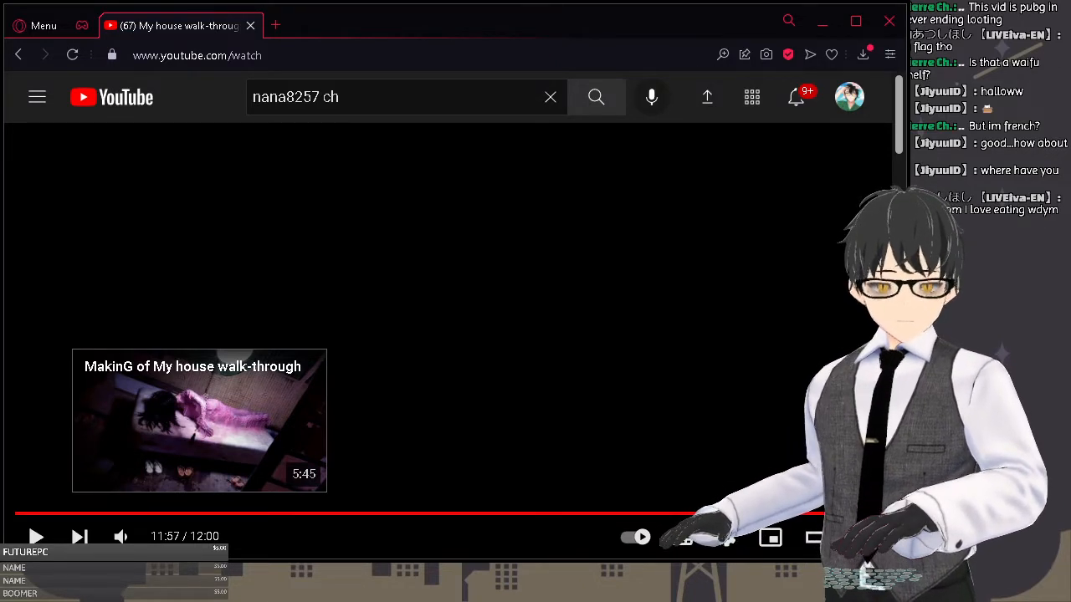
mouse_move(527, 253)
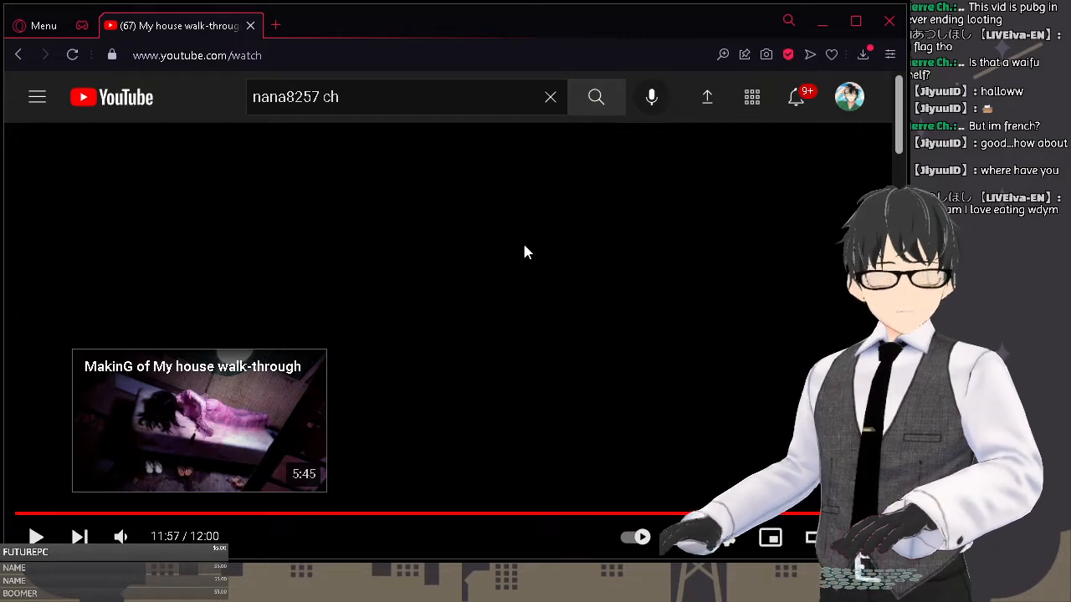
scroll("down", 3)
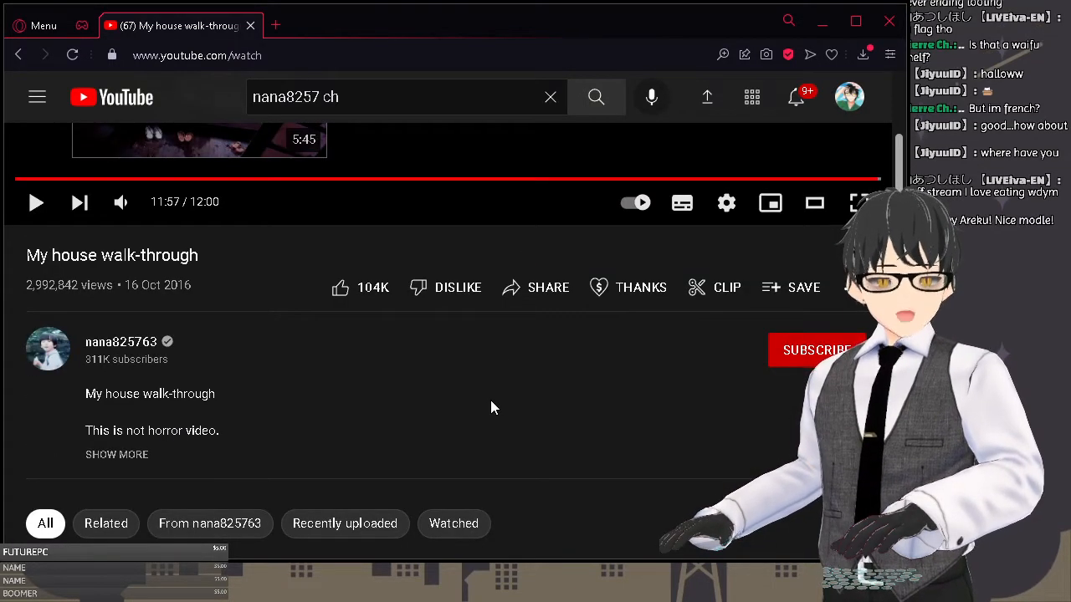